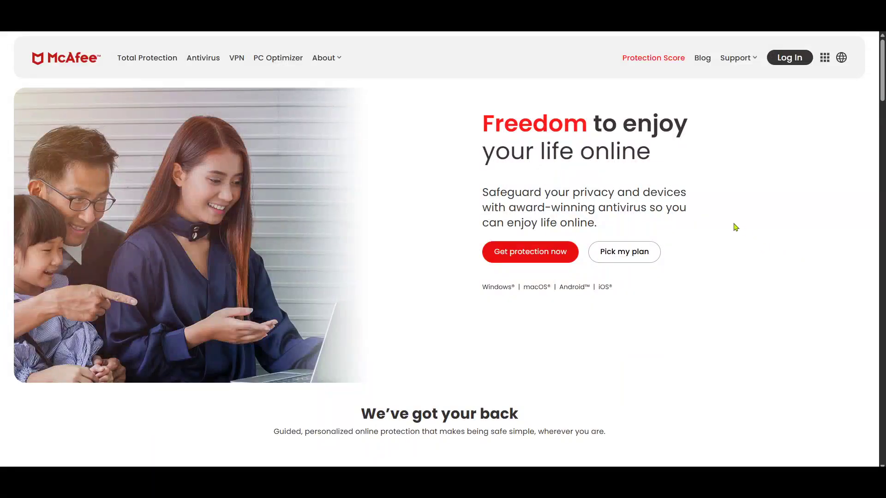
mouse_move(722, 219)
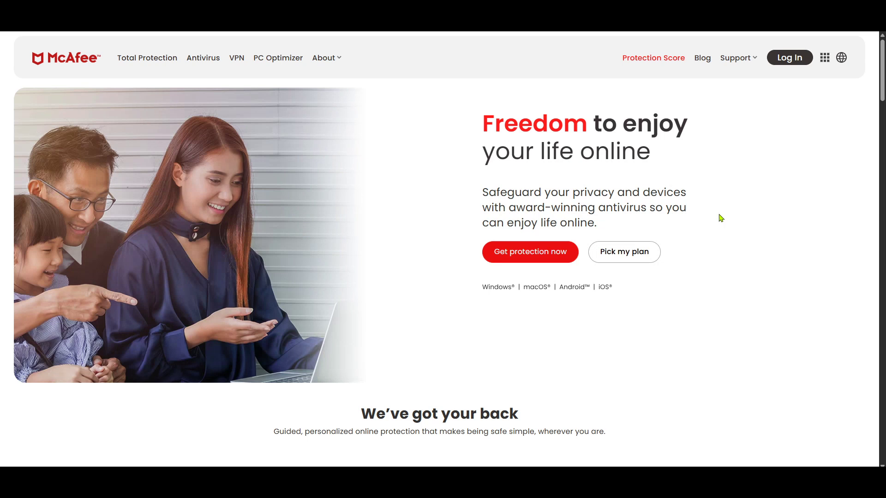
mouse_move(706, 186)
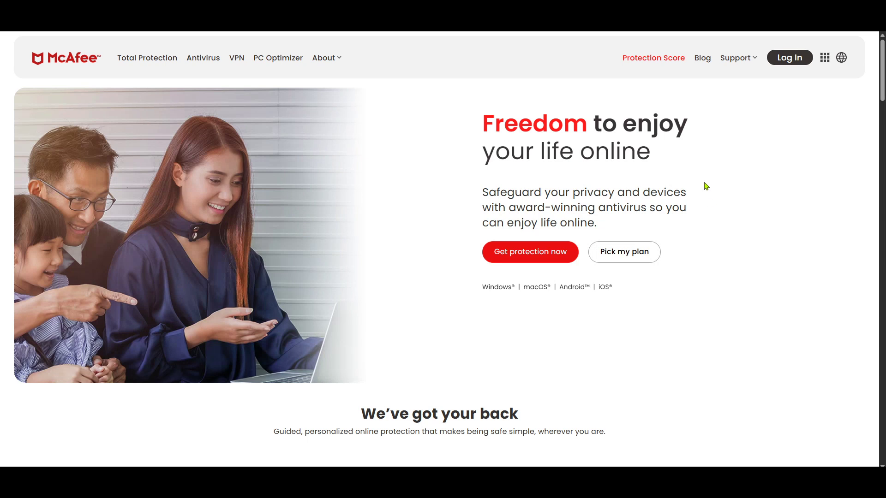
mouse_move(715, 193)
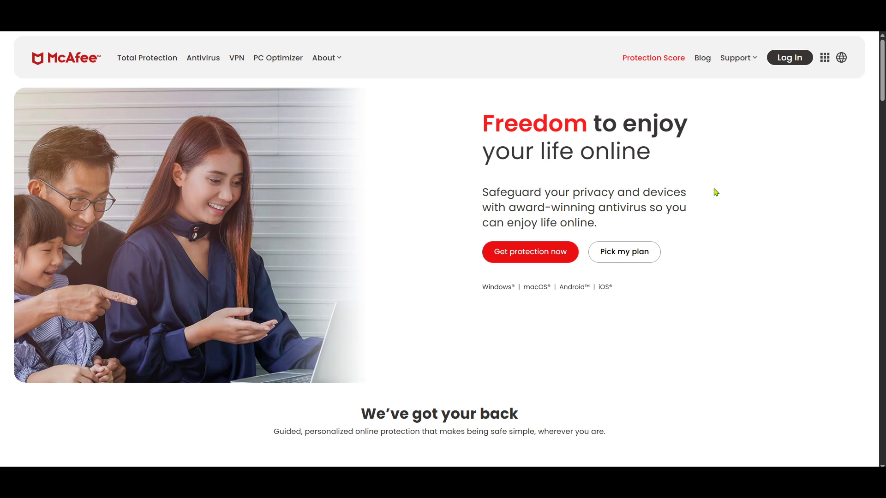
mouse_move(752, 133)
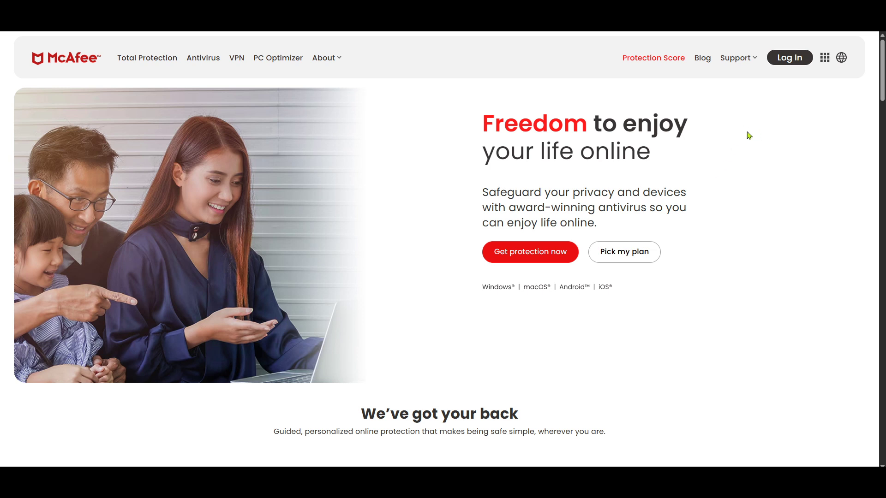
mouse_move(767, 123)
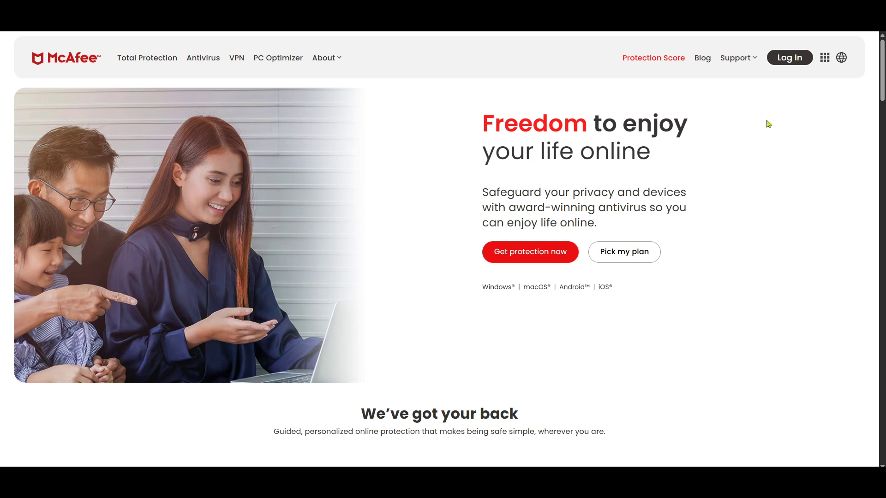
mouse_move(772, 100)
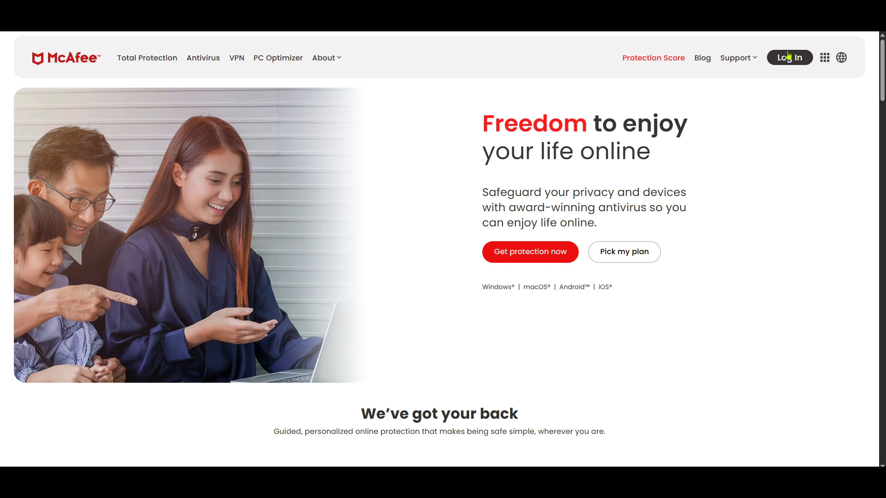
mouse_move(793, 77)
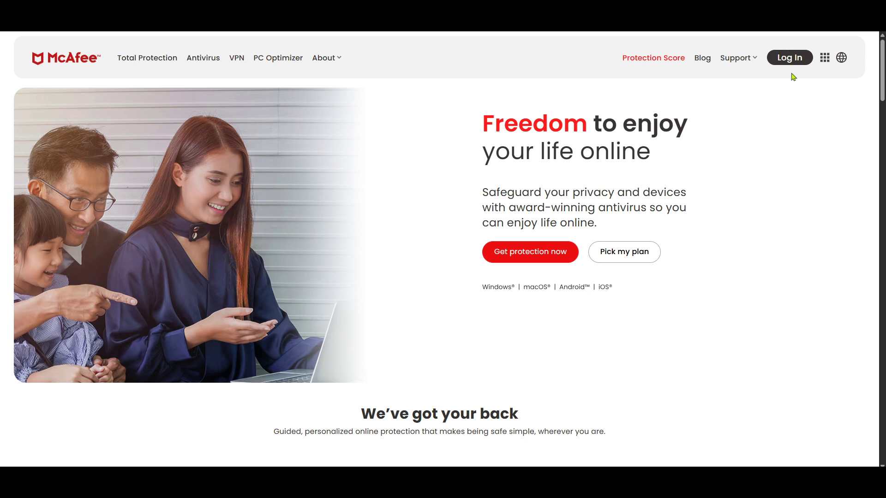
- Select the homepage headline text, then go to the account area
drag(482, 123, 650, 164)
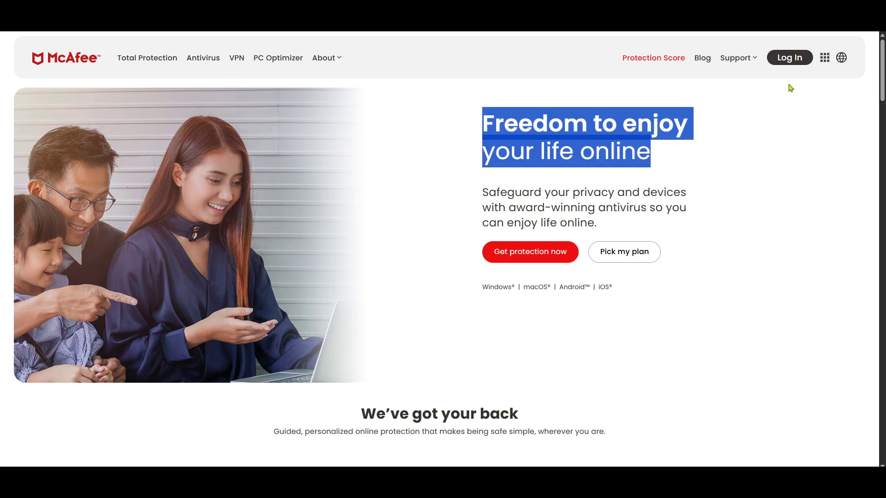
click(790, 94)
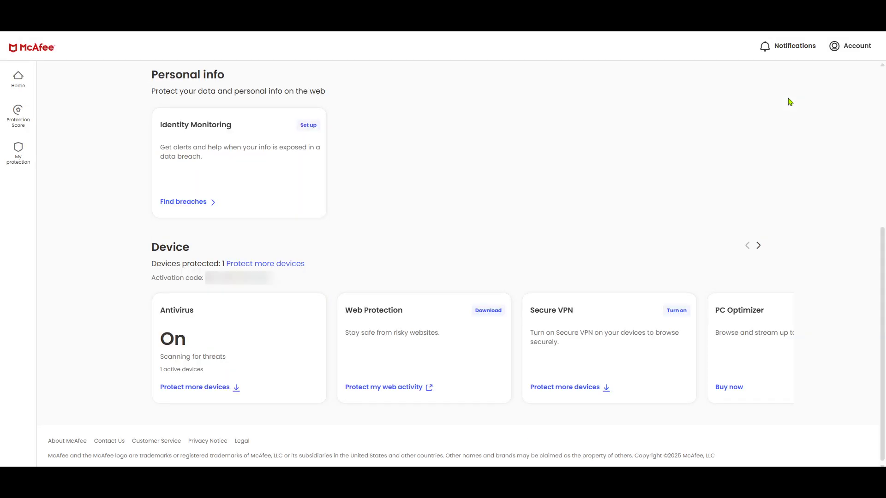
mouse_move(514, 155)
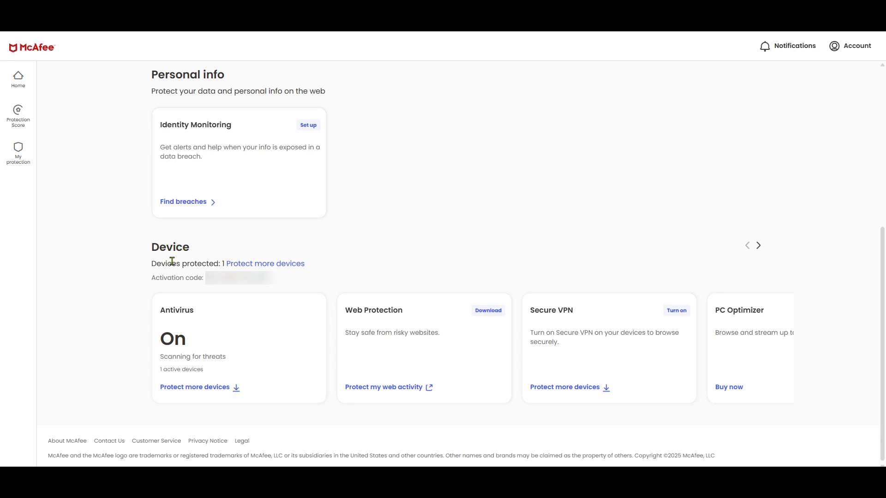
mouse_move(377, 245)
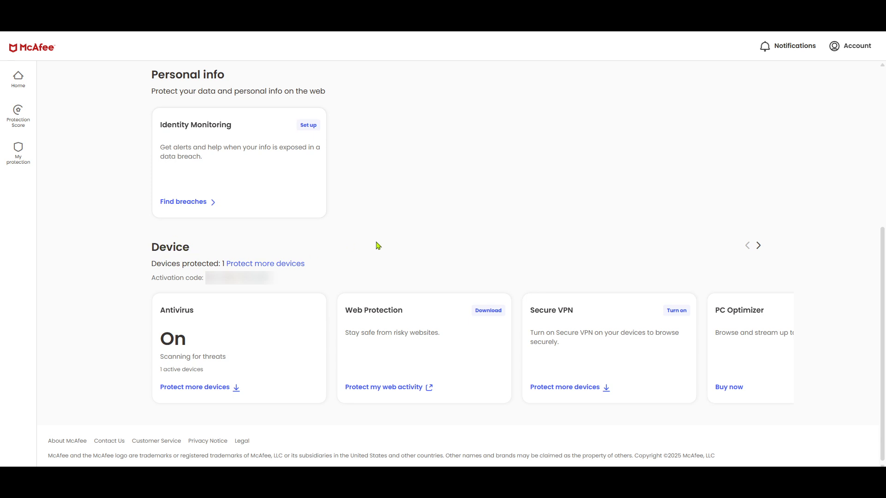
mouse_move(380, 244)
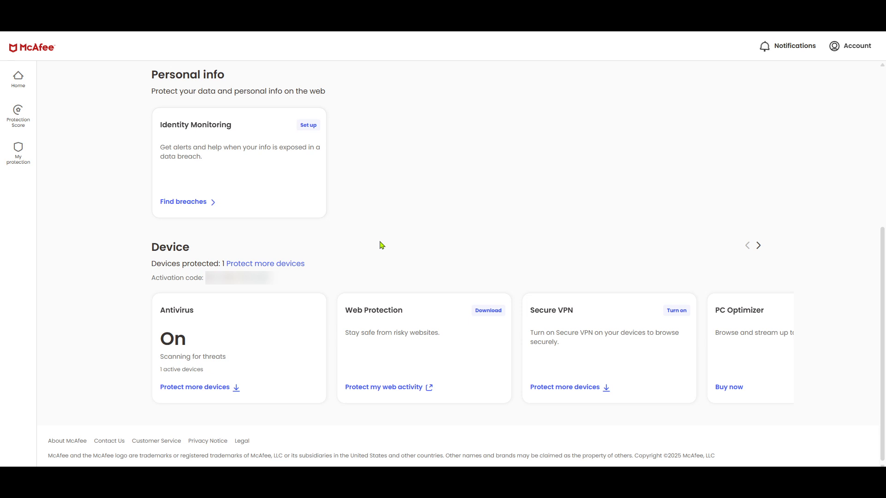
mouse_move(231, 284)
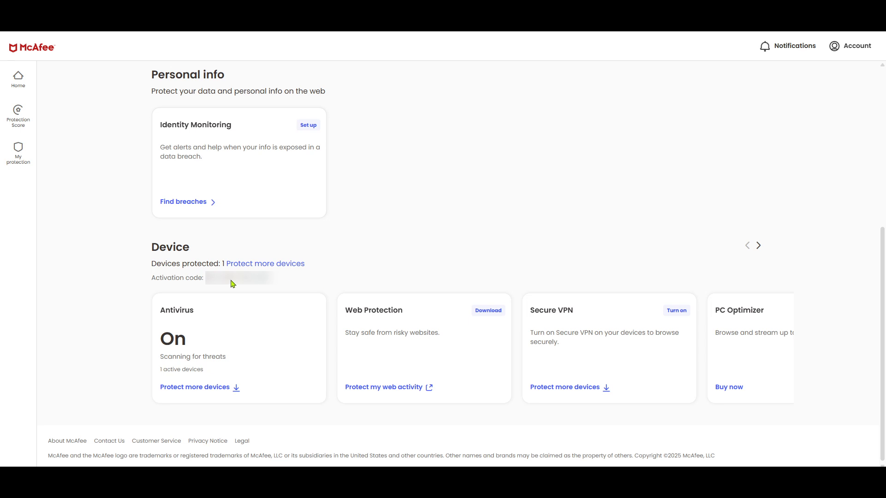
mouse_move(172, 290)
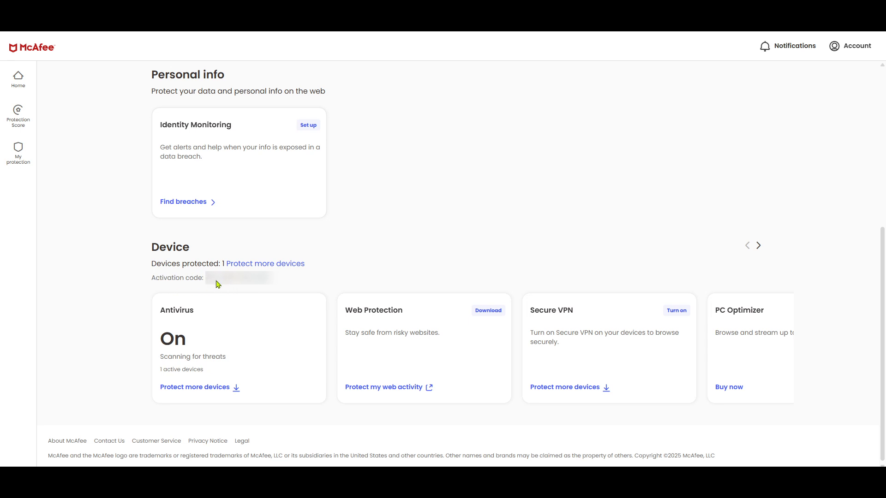
mouse_move(205, 287)
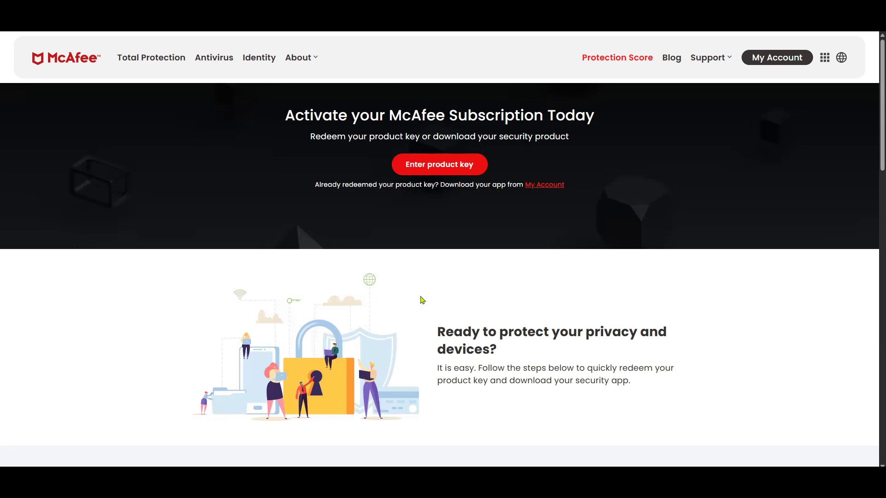
mouse_move(445, 219)
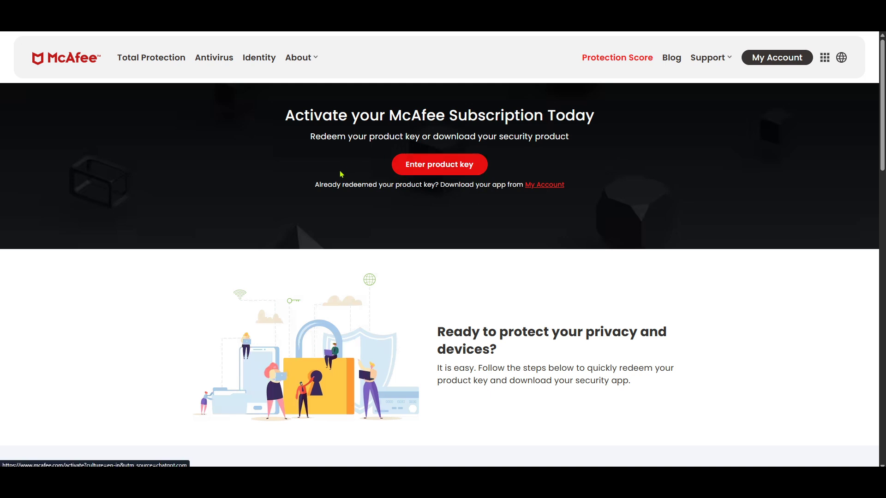
- Choose Enter product key on the Activate your McAfee Subscription page
click(438, 164)
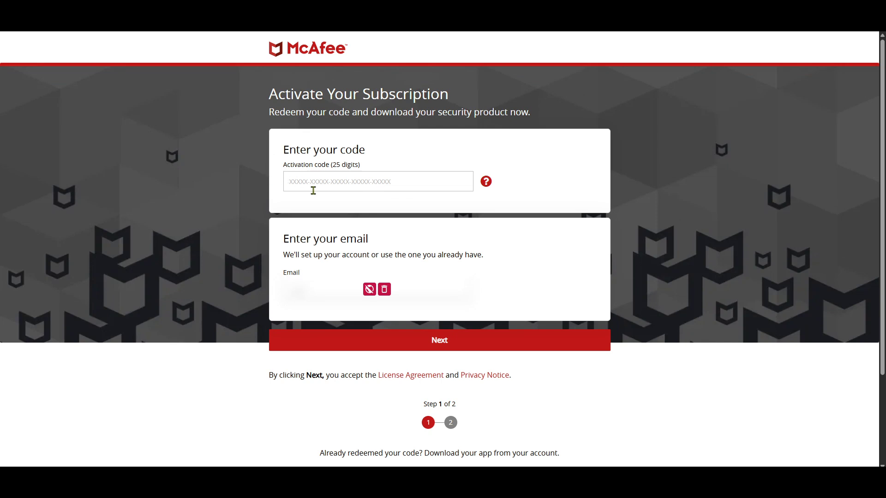
- Place the cursor in the blank Activation code (25 digits) box
click(377, 182)
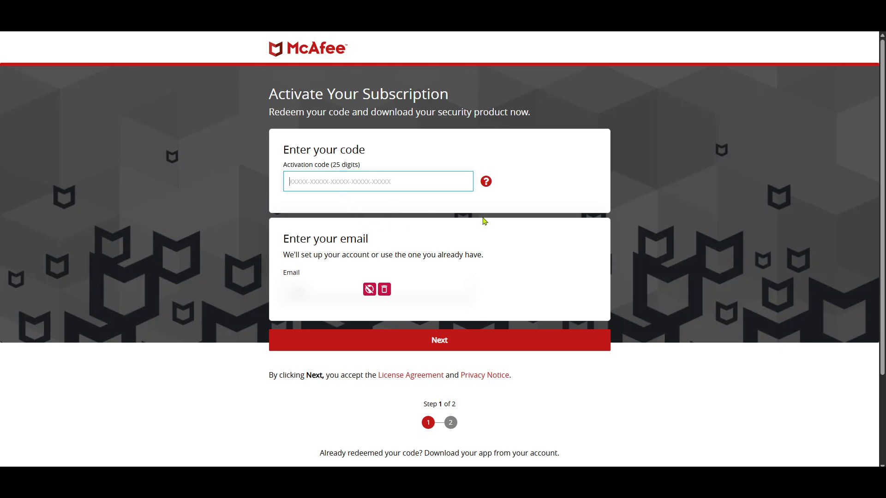
mouse_move(478, 221)
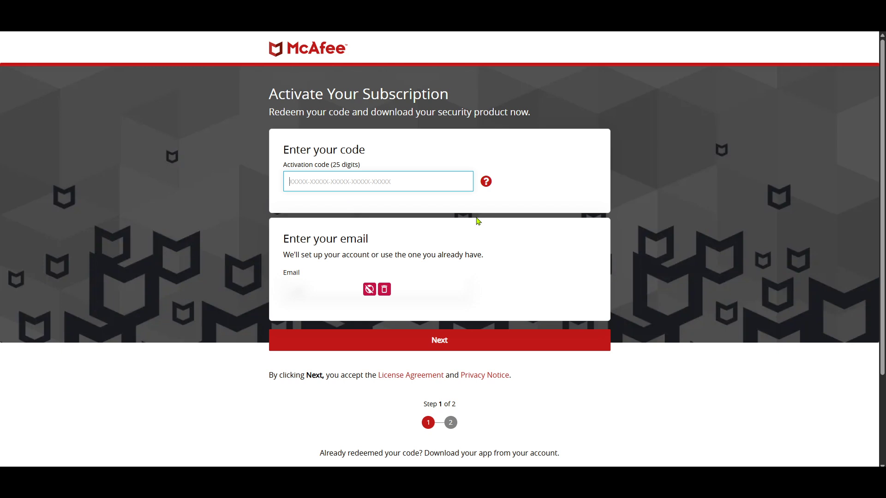
- Press Next with the activation code box left empty
click(438, 340)
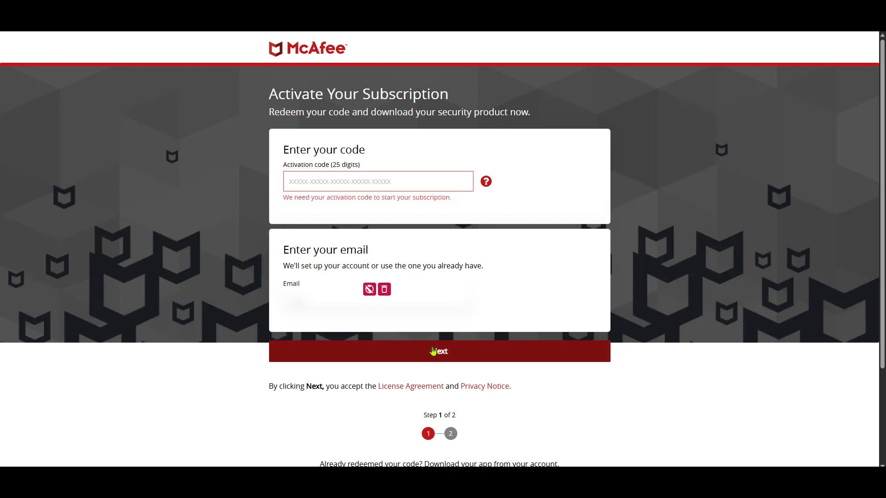
mouse_move(468, 348)
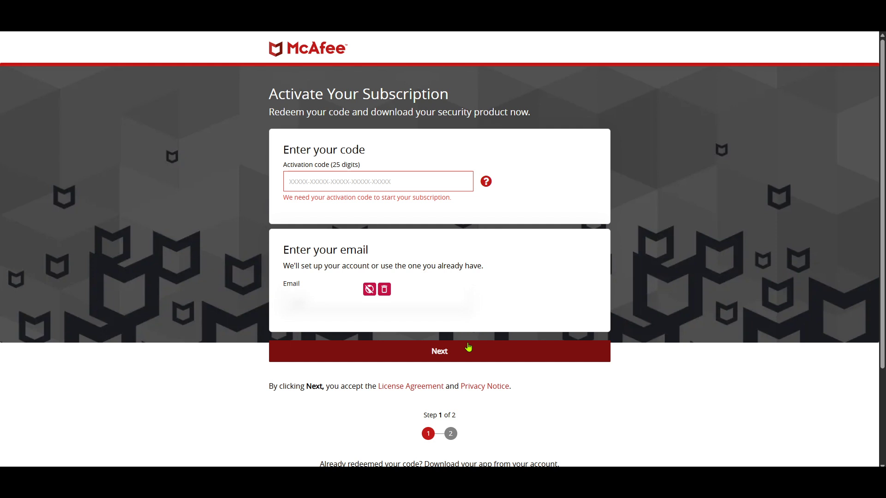
mouse_move(391, 310)
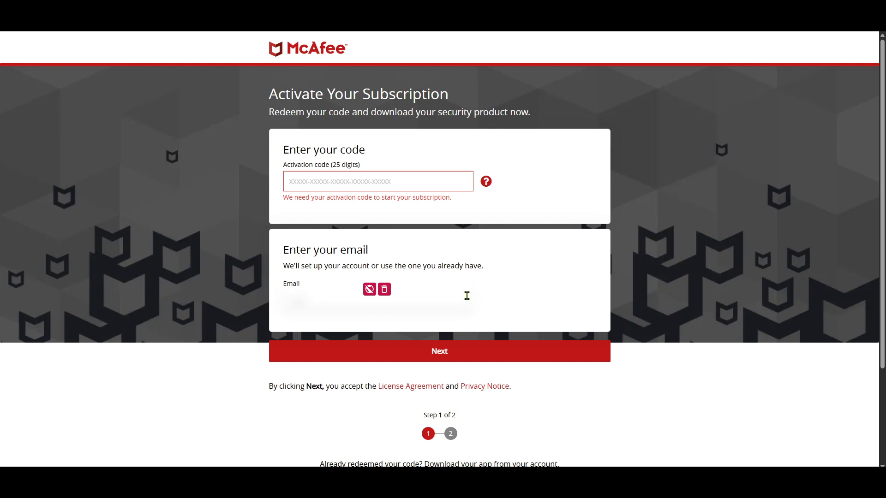
mouse_move(470, 289)
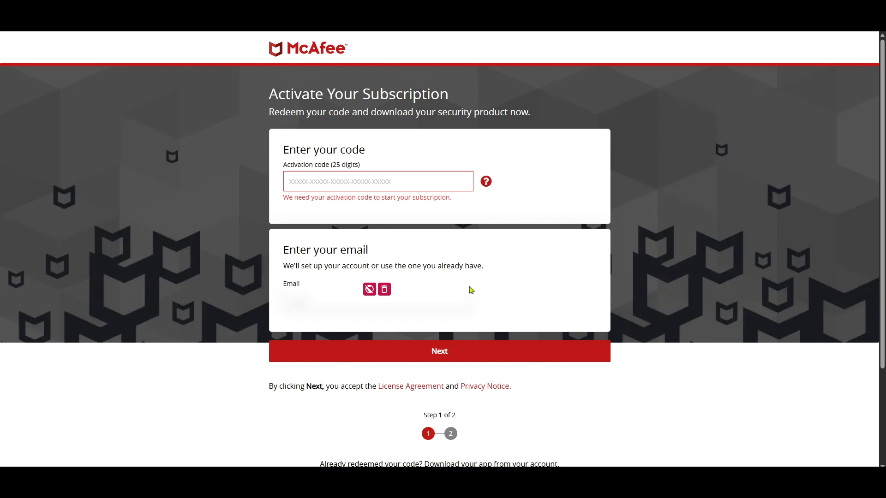
mouse_move(487, 300)
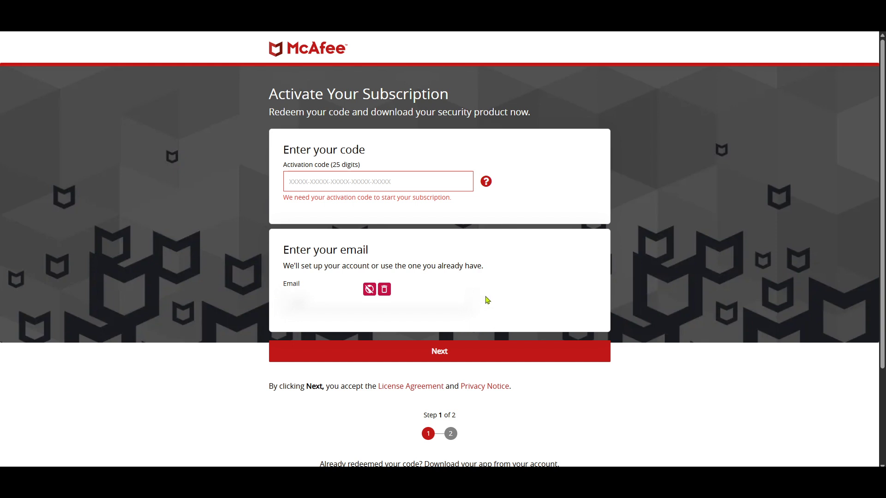
mouse_move(496, 331)
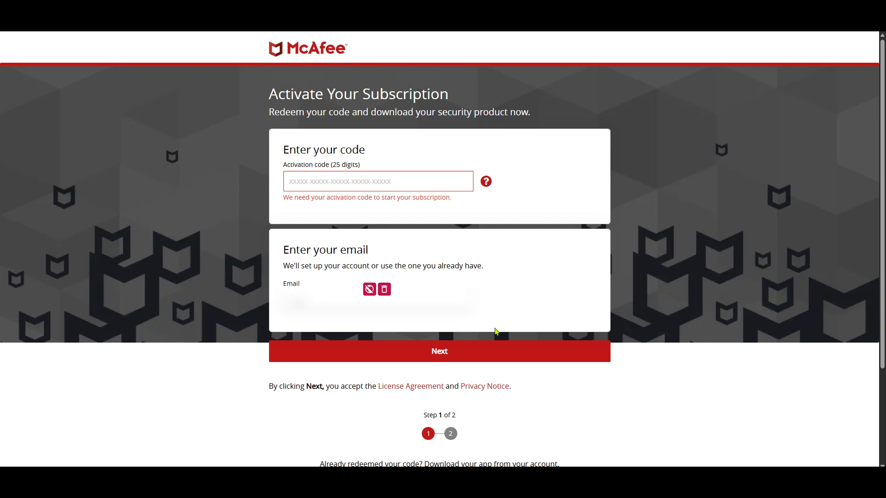